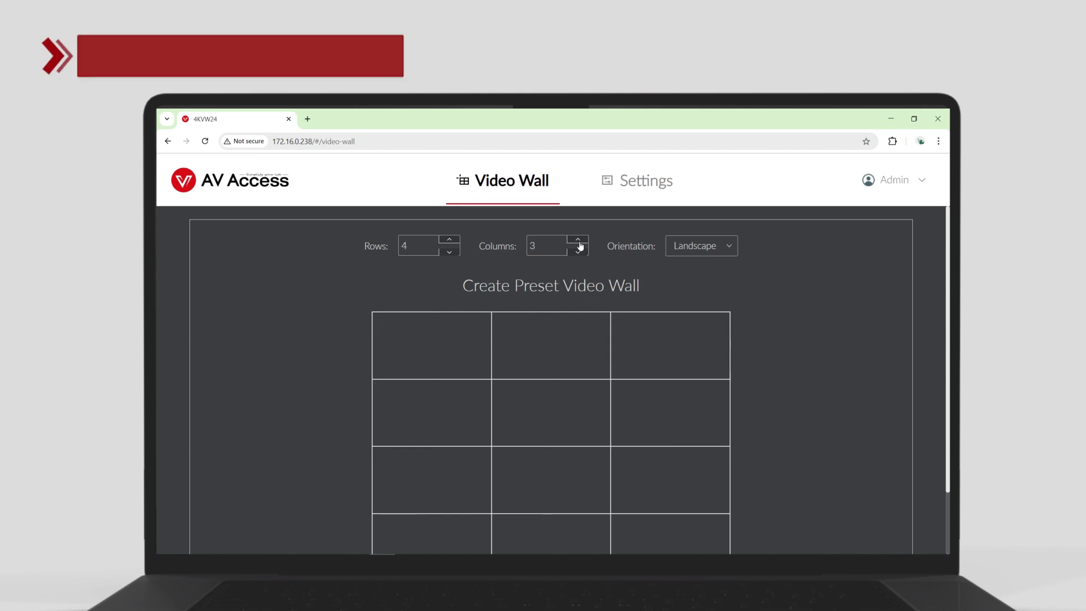
Step: Set the preset video wall to 2 rows by 4 columns using the Columns spinner
{"action": "left_click", "coordinate": [701, 245]}
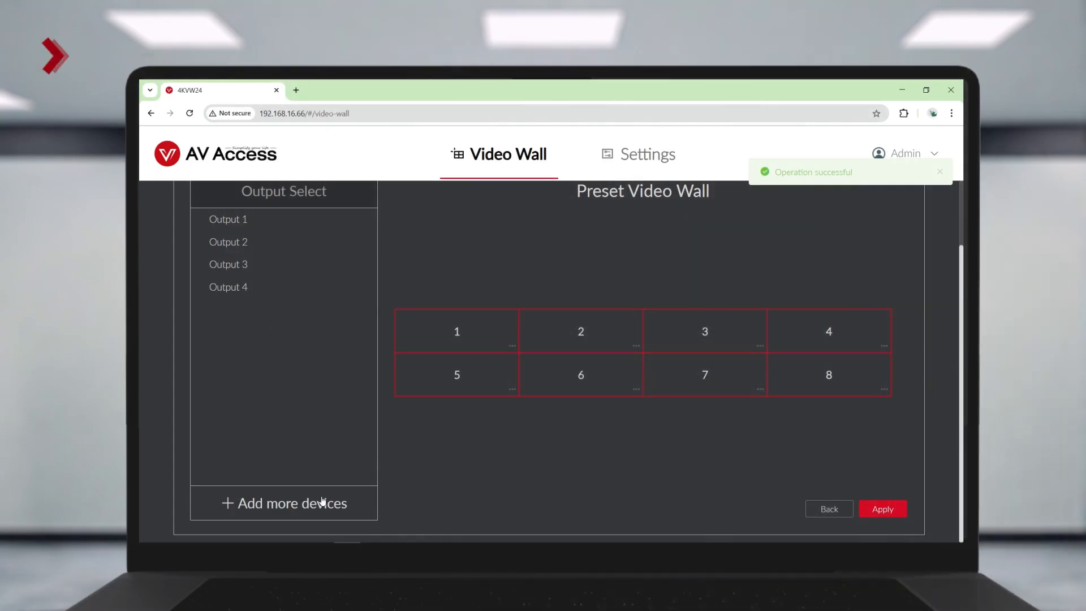
Step: Cascade both 4KVW24 units (IDs 1 and 2) across the eight tiles, then go to Settings
{"action": "left_click", "coordinate": [284, 503]}
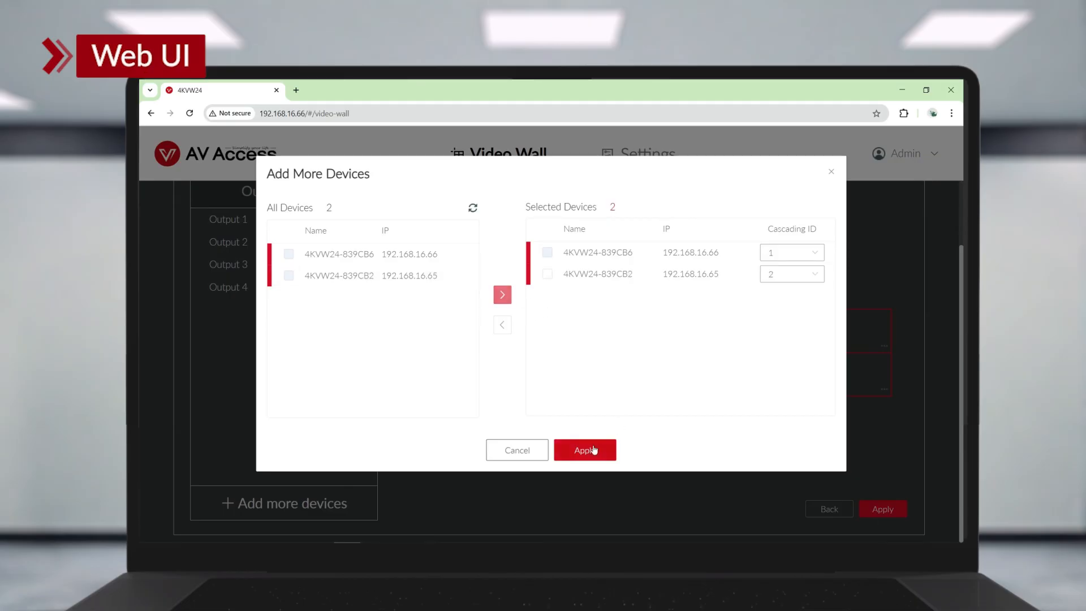
{"action": "left_click", "coordinate": [584, 451]}
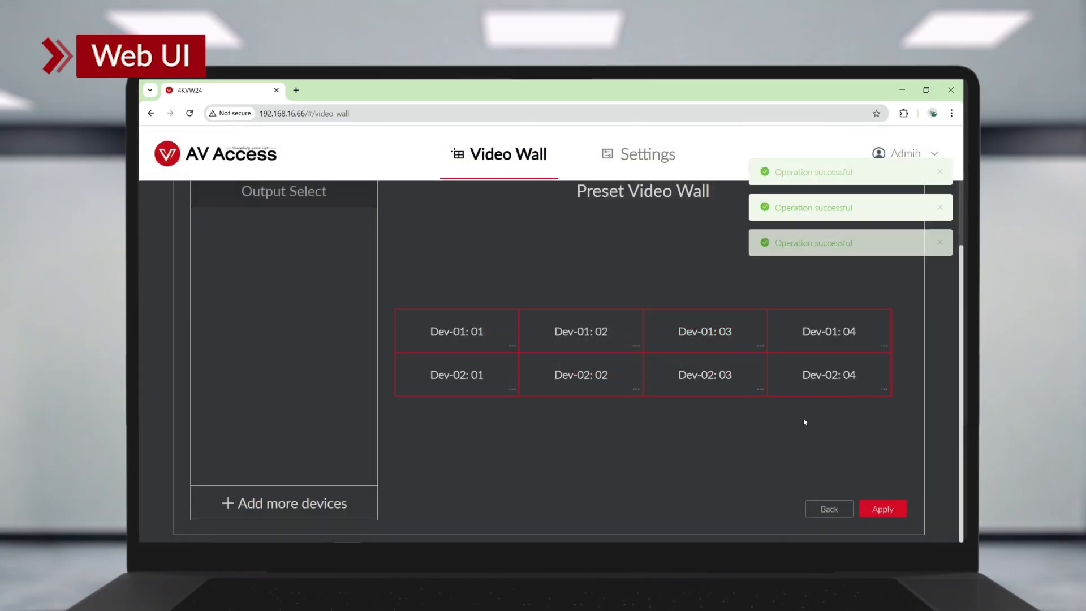
{"action": "left_click", "coordinate": [647, 154]}
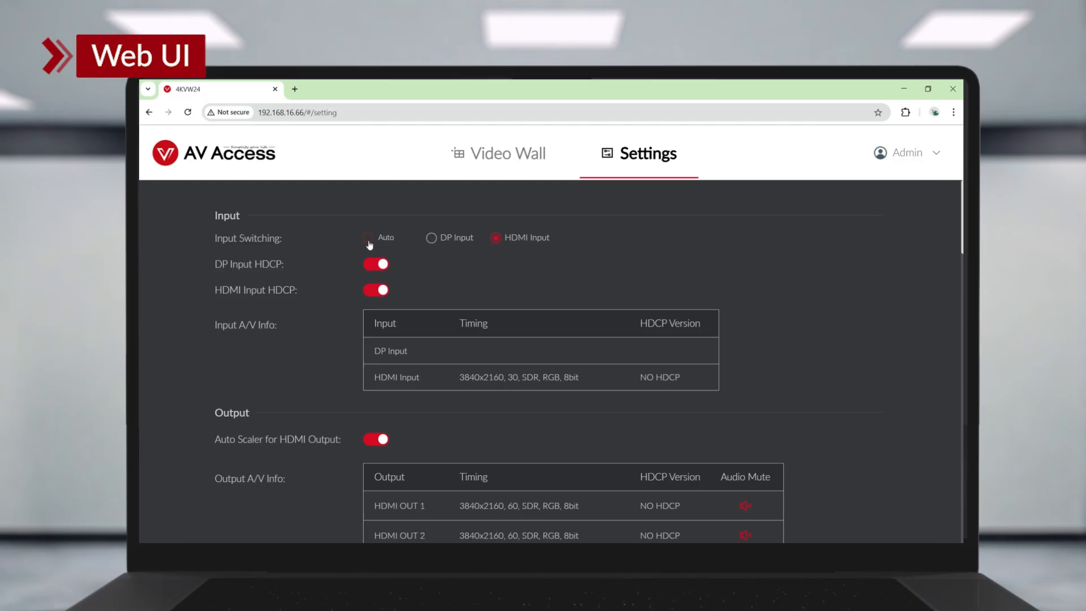